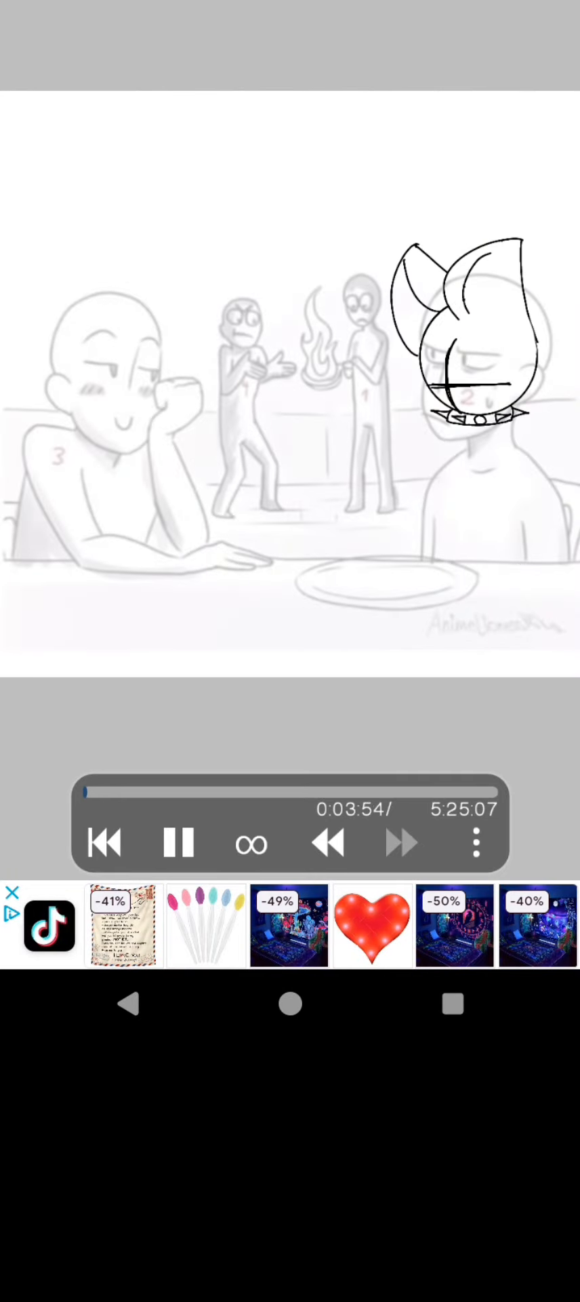
- Start the time-lapse, running from the grey base sketch to the colour-coded rough linework
left_click(404, 842)
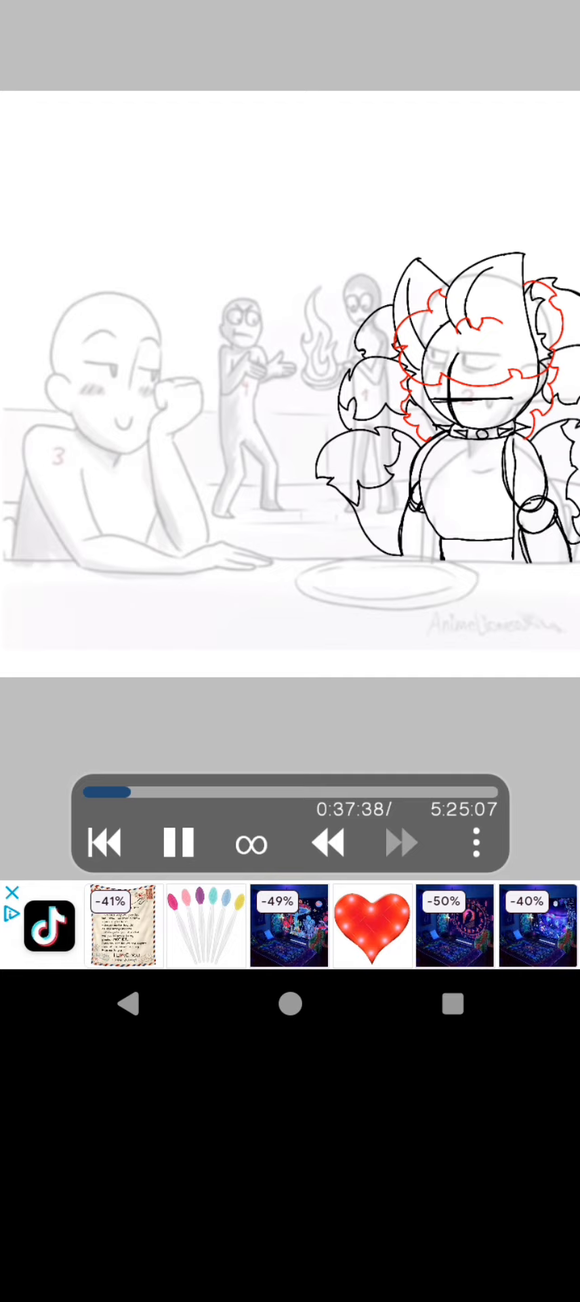
left_click(401, 844)
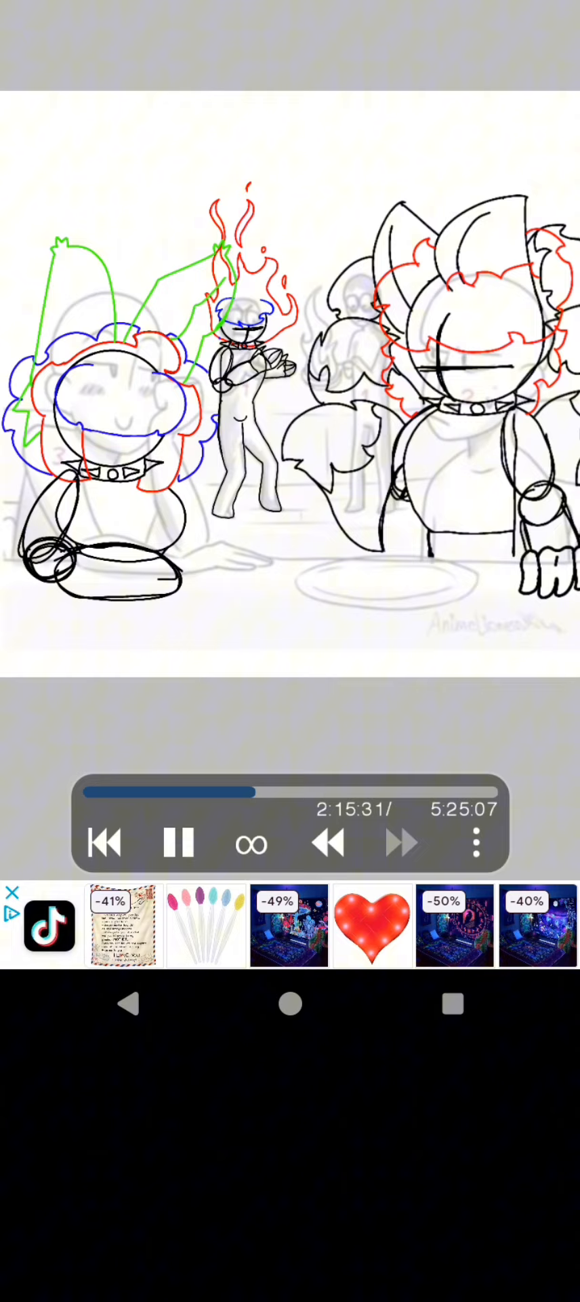
- Resume playback through to the finished bunny and purple-haired character at the sushi table
left_click(407, 843)
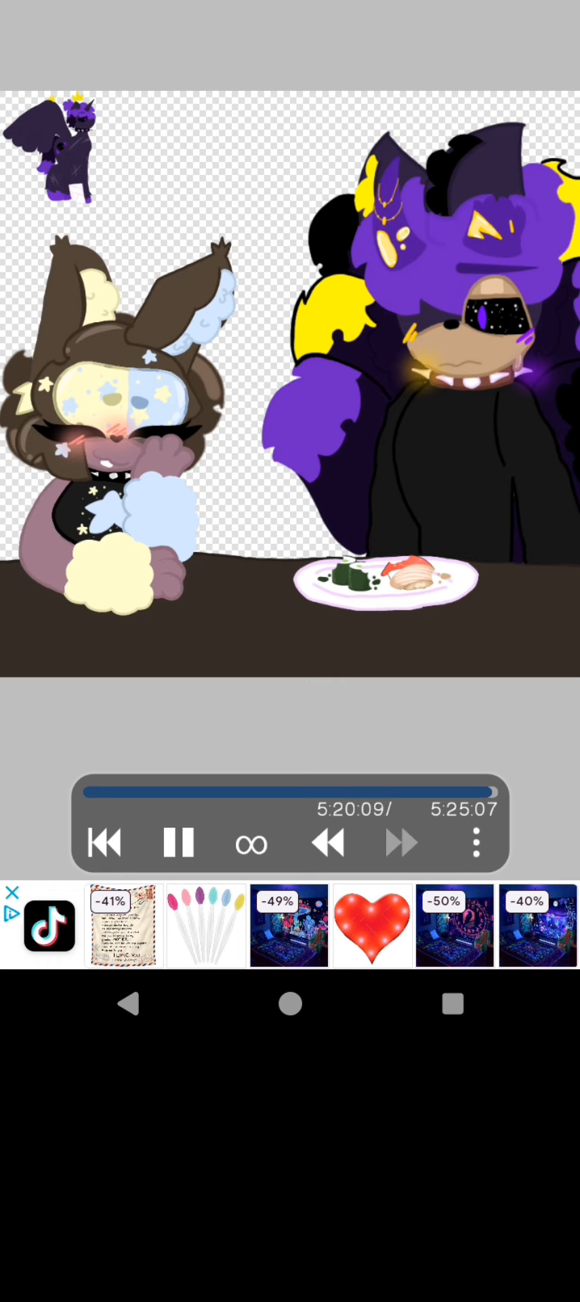
left_click(179, 842)
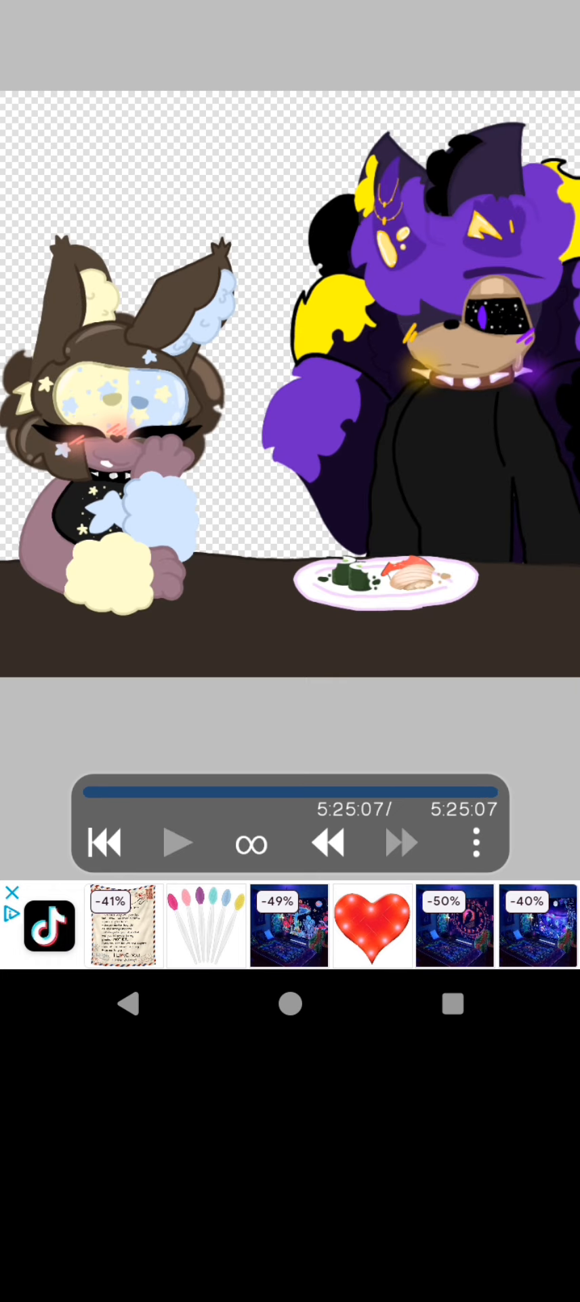